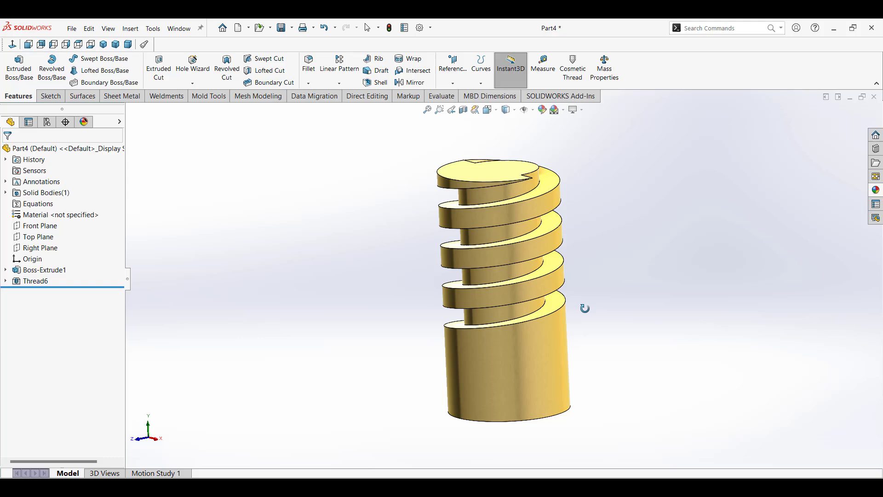
Orbit the threaded cylinder, then show the Metal > Bronze appearance library
{"action": "left_click_drag", "start_coordinate": [585, 309], "coordinate": [638, 323]}
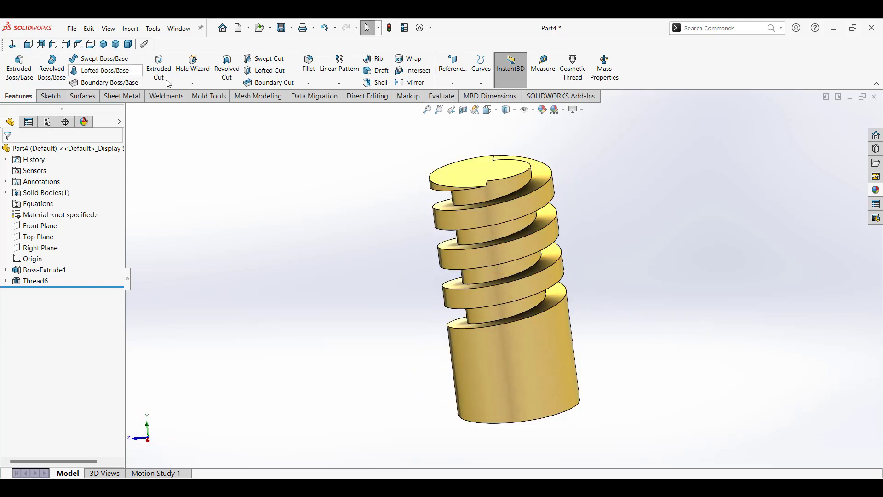
{"action": "left_click", "coordinate": [36, 281]}
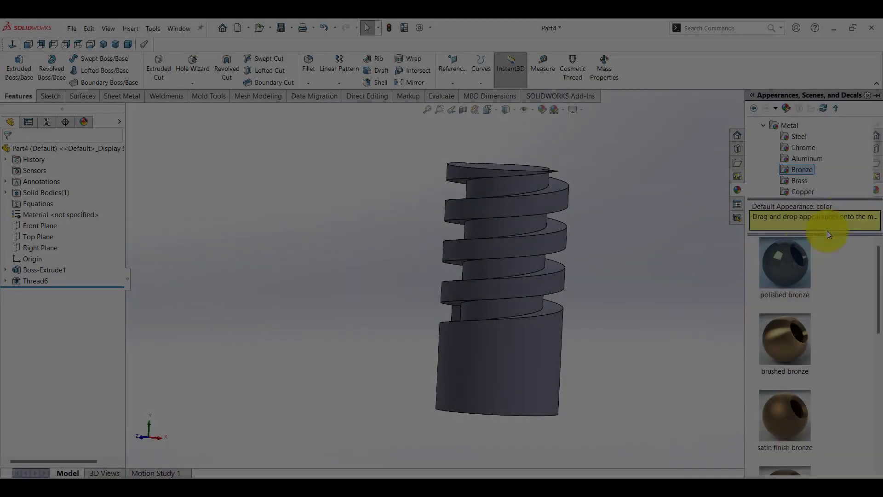
Close the Part4 threaded part document
{"action": "left_click", "coordinate": [799, 180]}
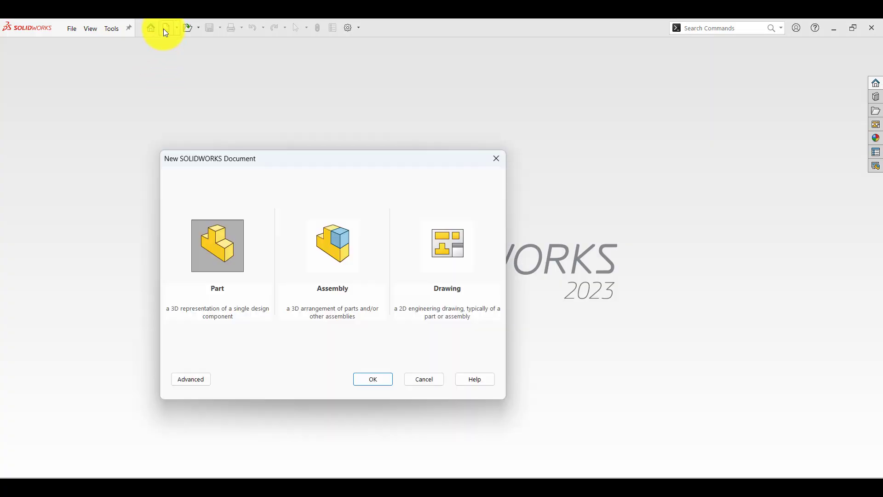
Create a new part and sketch a 2.50 mm square beside a vertical centerline
{"action": "left_click", "coordinate": [372, 378]}
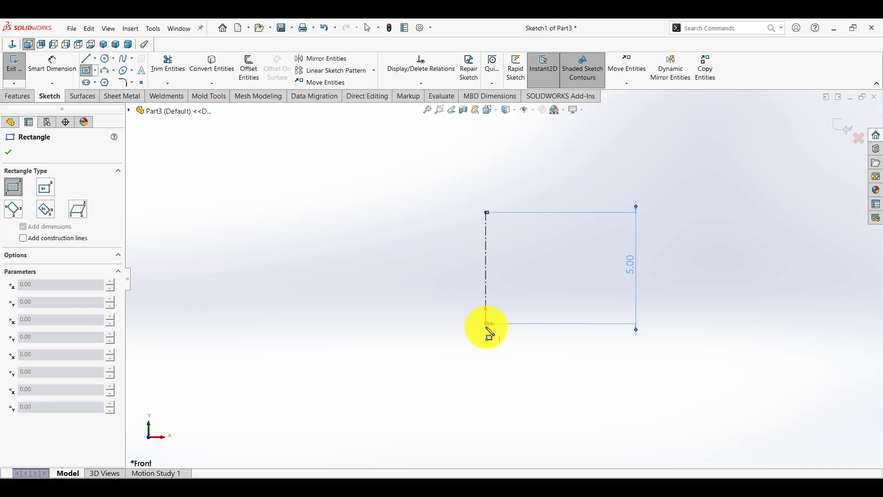
{"action": "left_click_drag", "start_coordinate": [485, 323], "coordinate": [419, 270]}
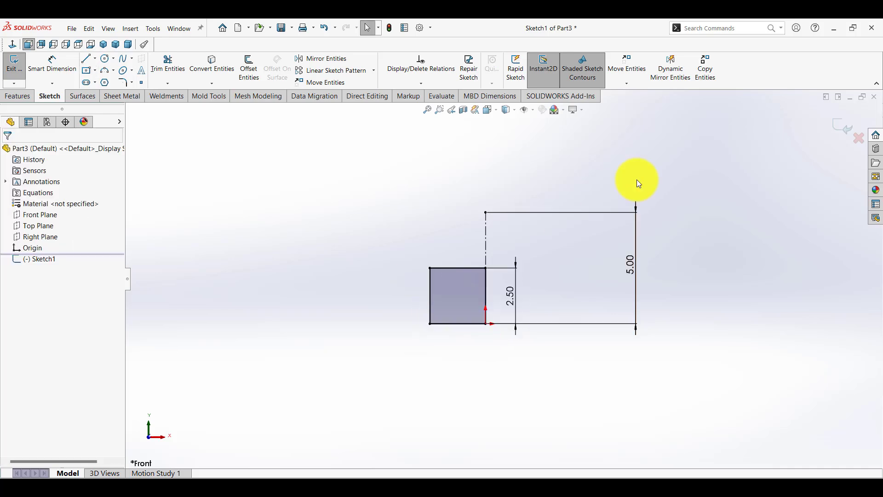
{"action": "mouse_move", "coordinate": [823, 131]}
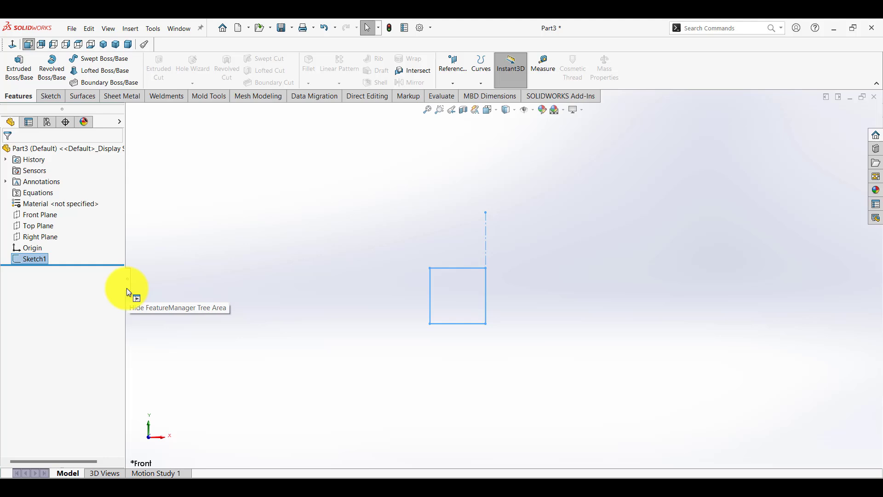
Save the profile sketch as a .sldlfp library part in the Thread Profiles folder
{"action": "left_click", "coordinate": [72, 28]}
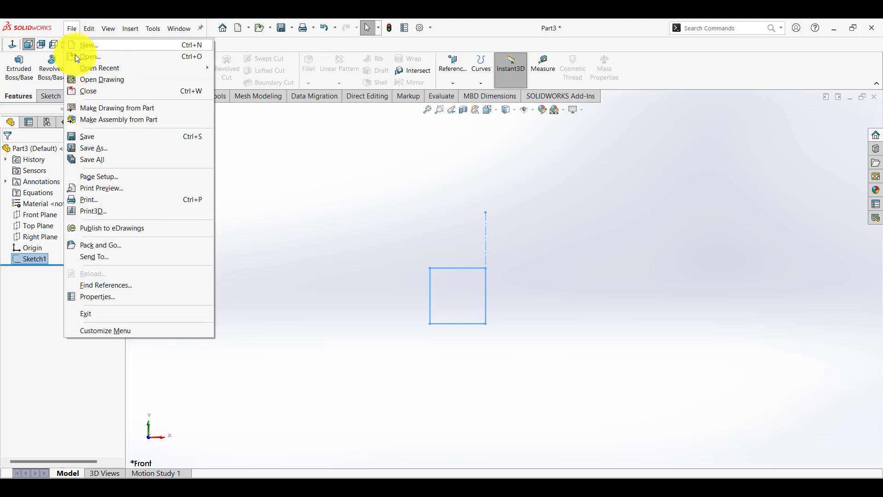
{"action": "left_click", "coordinate": [94, 148]}
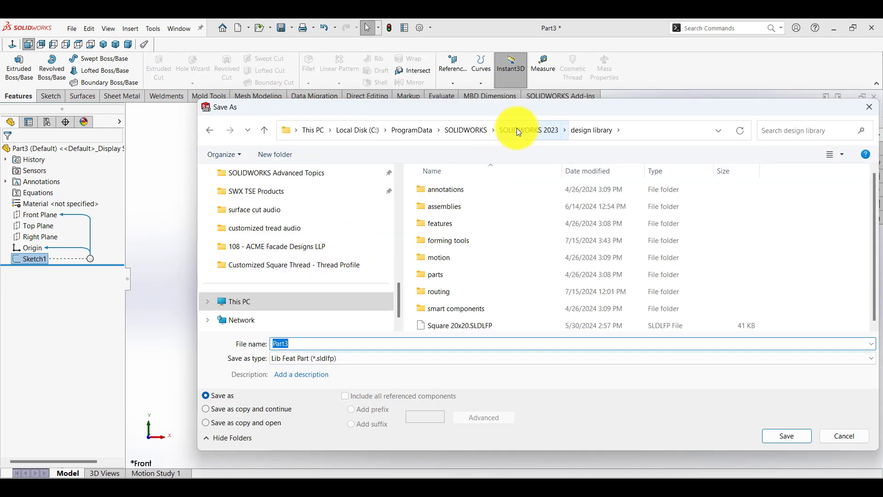
{"action": "left_click", "coordinate": [528, 131]}
{"action": "type", "text": "Square"}
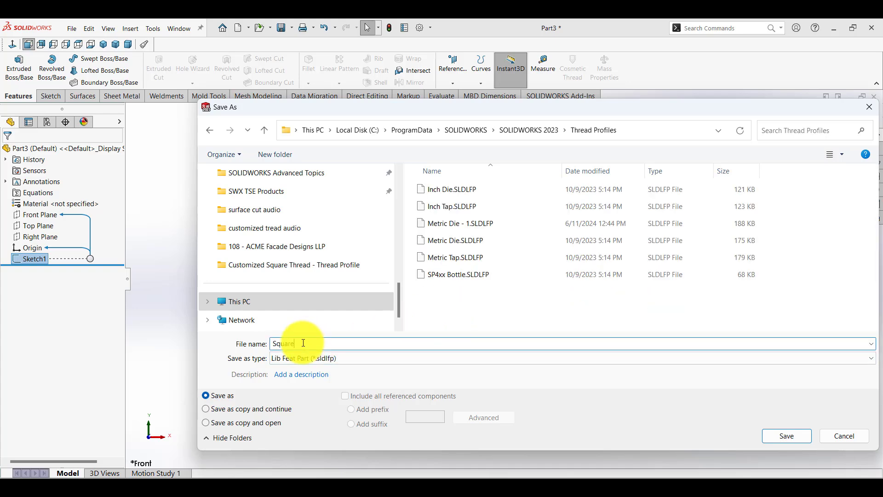
{"action": "left_click", "coordinate": [786, 435]}
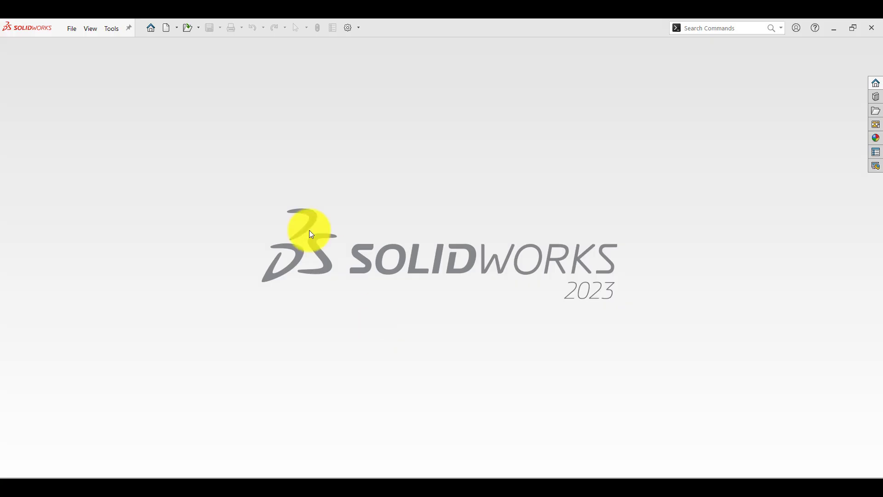
Open the plain extruded cylinder part and start the Thread feature
{"action": "left_click", "coordinate": [165, 27]}
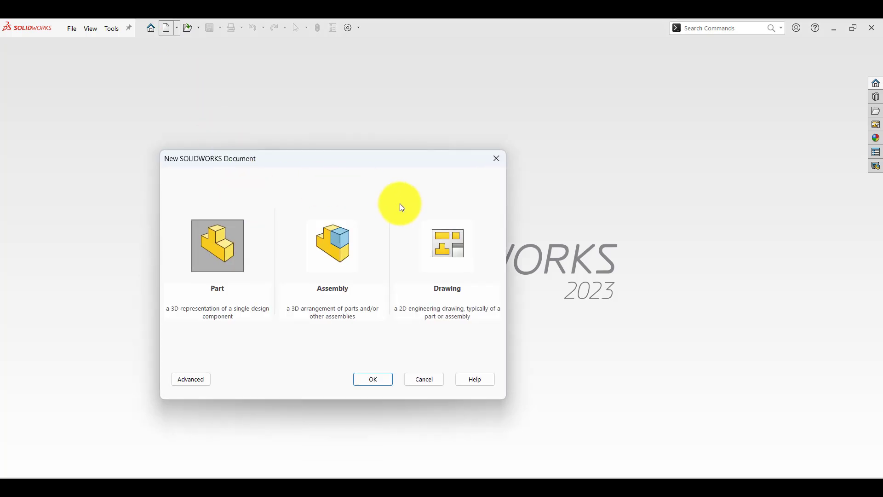
{"action": "left_click", "coordinate": [373, 379]}
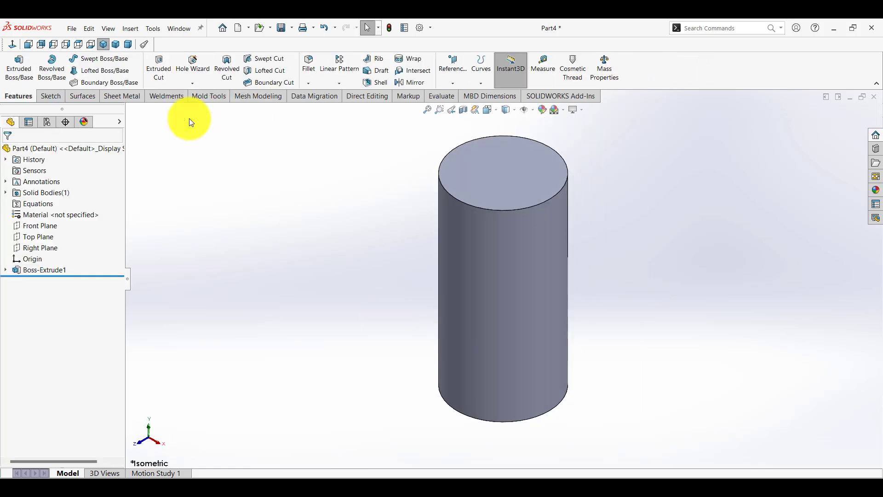
{"action": "left_click", "coordinate": [572, 67]}
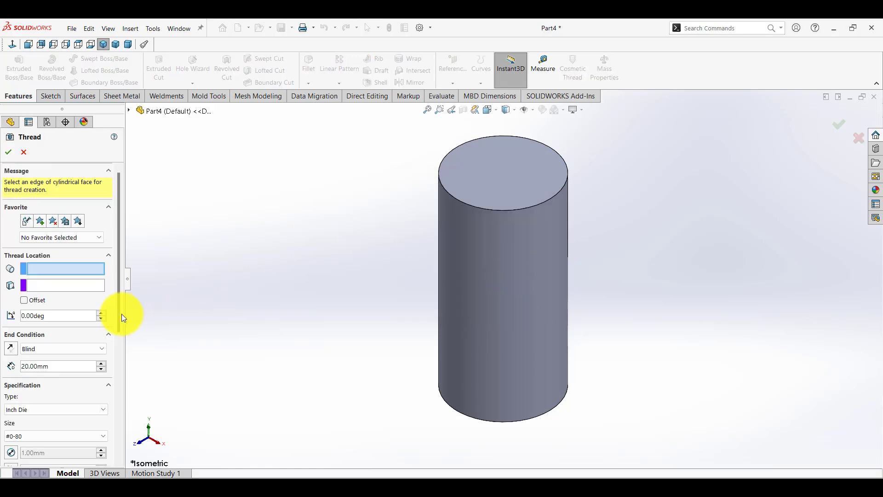
Cut a Square Thread (Custom Profile) from the offset top circular edge
{"action": "left_click", "coordinate": [55, 284]}
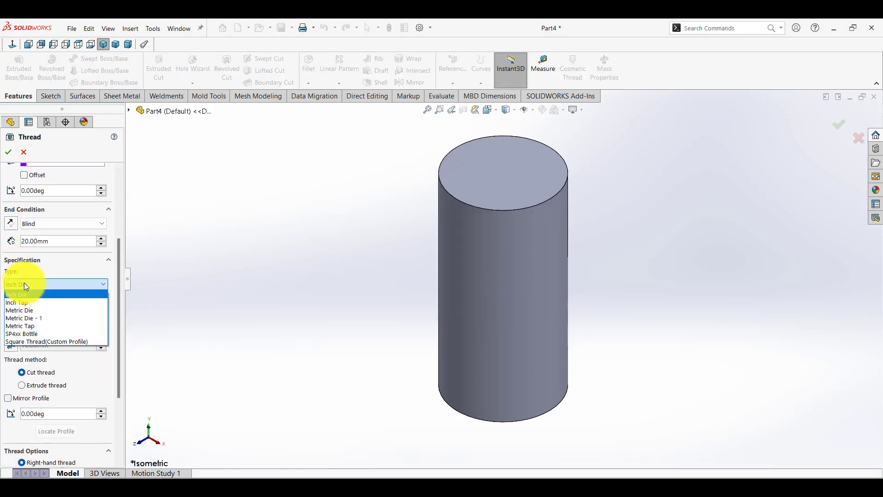
{"action": "left_click", "coordinate": [47, 341]}
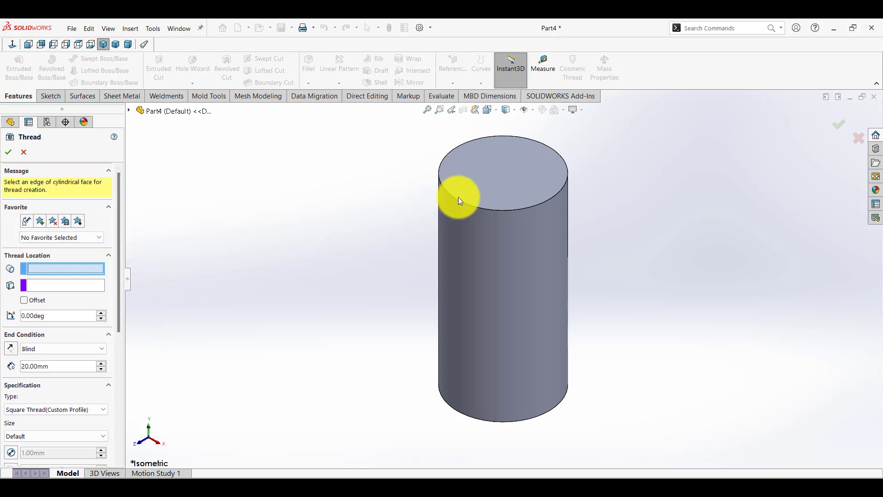
{"action": "left_click", "coordinate": [461, 200]}
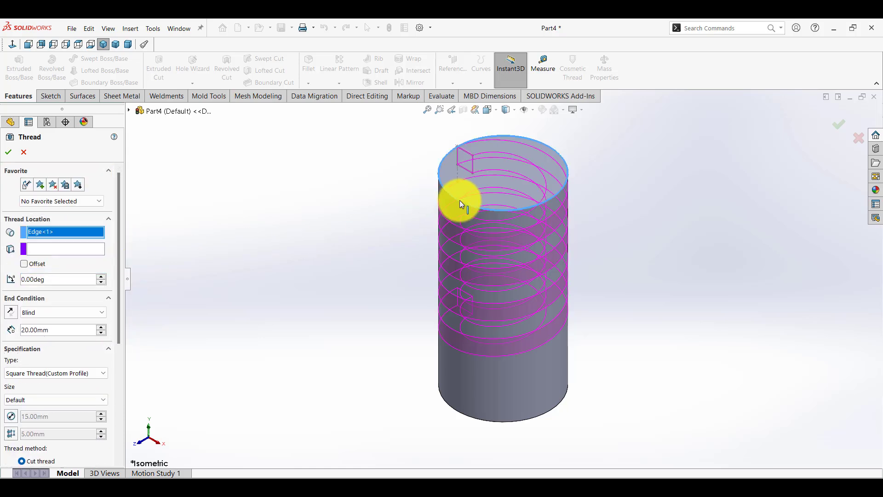
{"action": "left_click", "coordinate": [25, 263]}
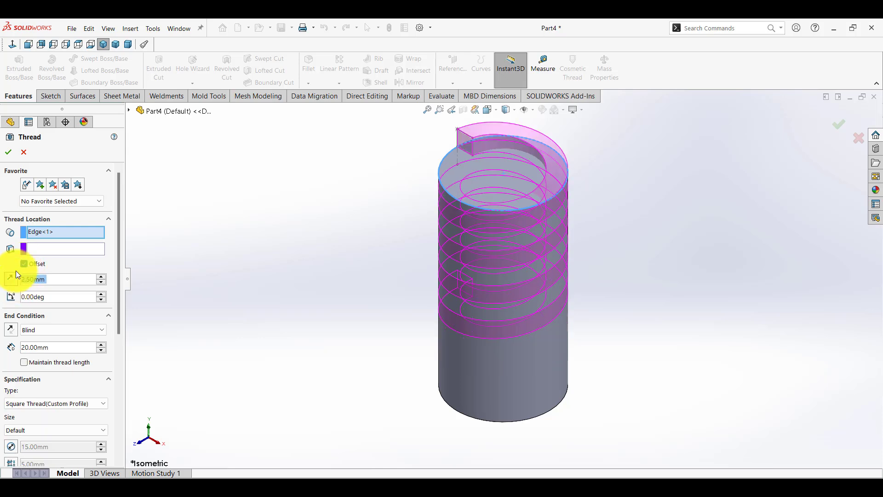
{"action": "left_click", "coordinate": [7, 152]}
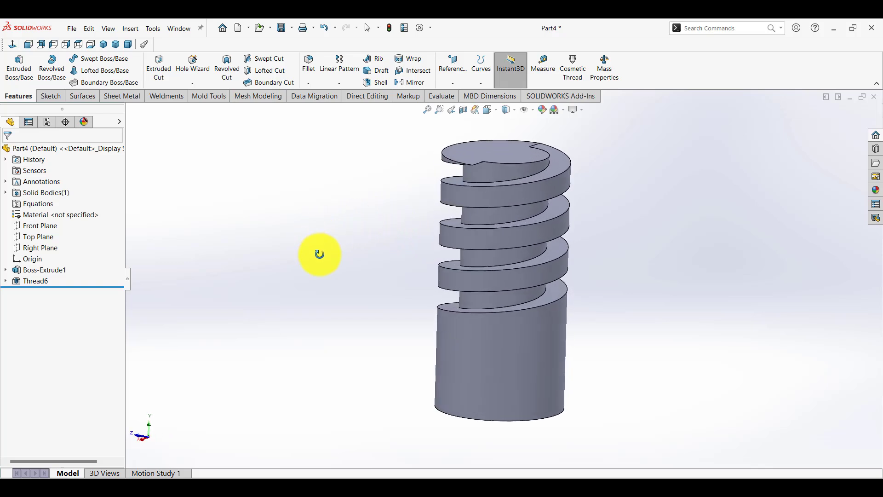
{"action": "left_click_drag", "start_coordinate": [319, 254], "coordinate": [387, 282]}
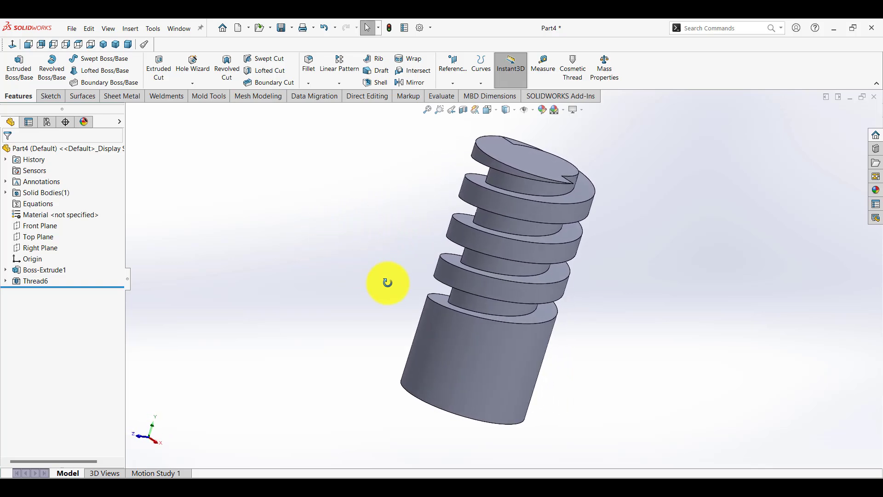